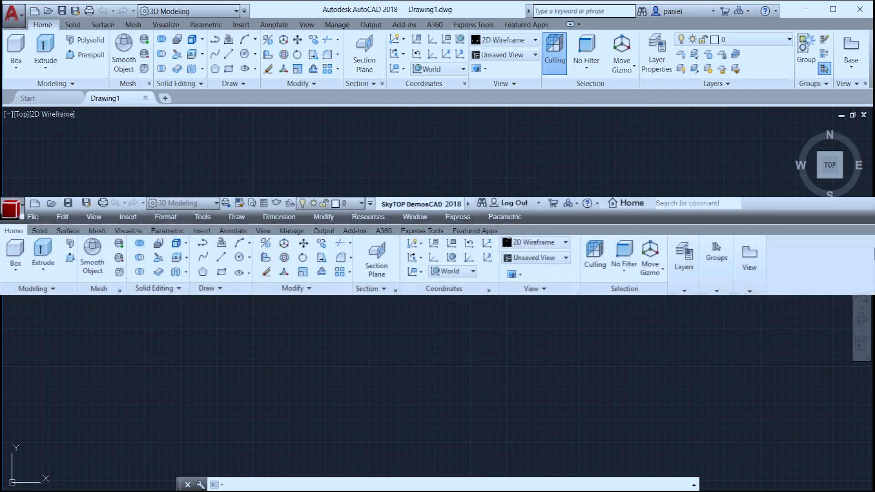
# - Choose the Revolve tool's Demonstration option and start the Revolve demo
pyautogui.click(72, 25)
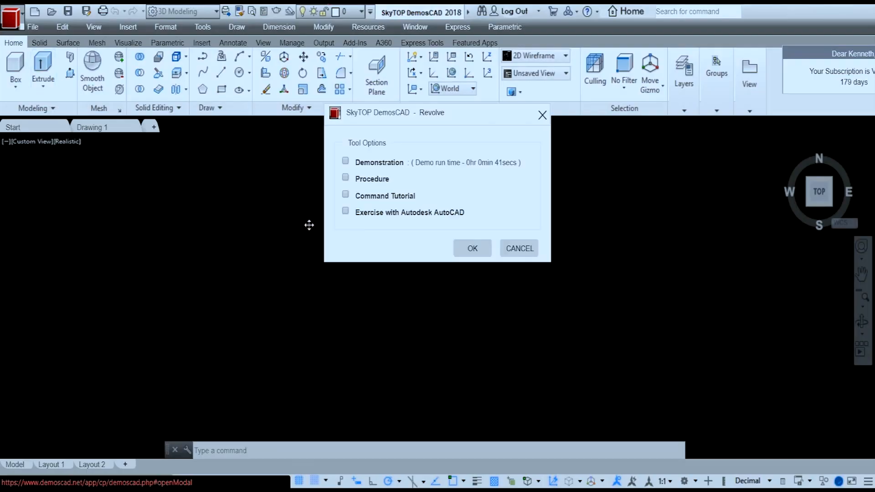
pyautogui.click(344, 160)
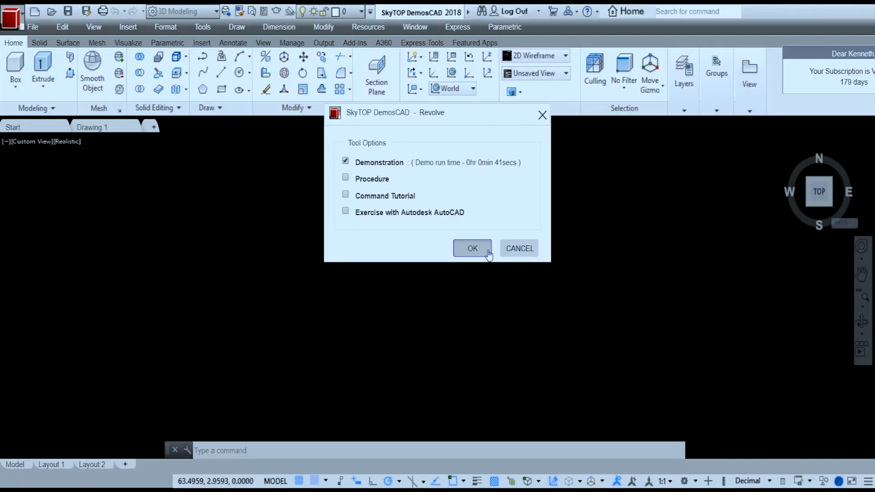
pyautogui.click(471, 247)
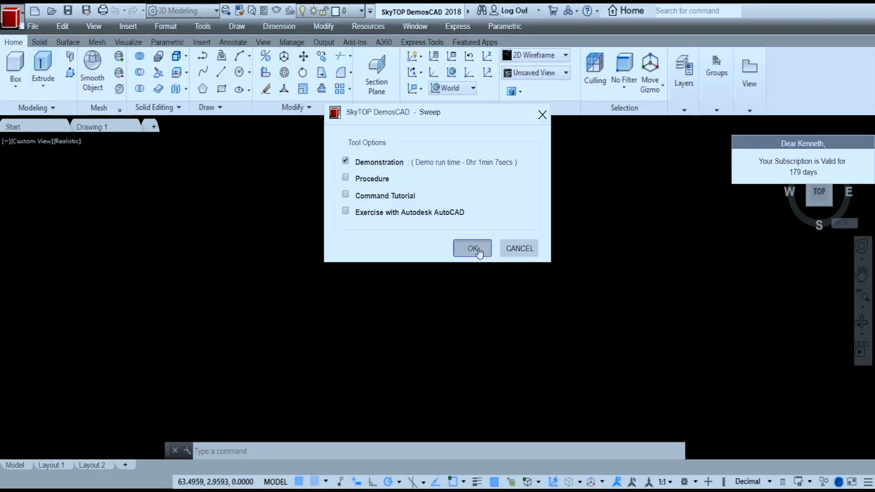
# - Start the Sweep demonstration, then pick Sweep from the Extrude dropdown for its AutoCAD exercise
pyautogui.click(472, 247)
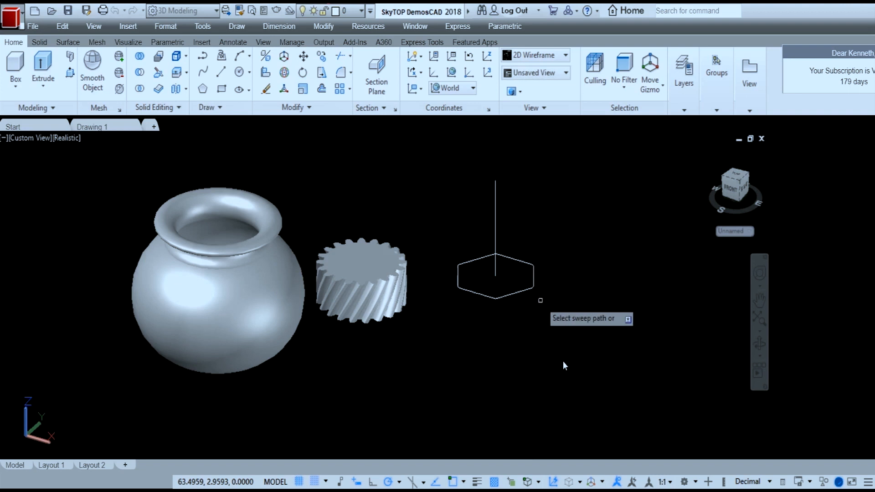
pyautogui.click(43, 82)
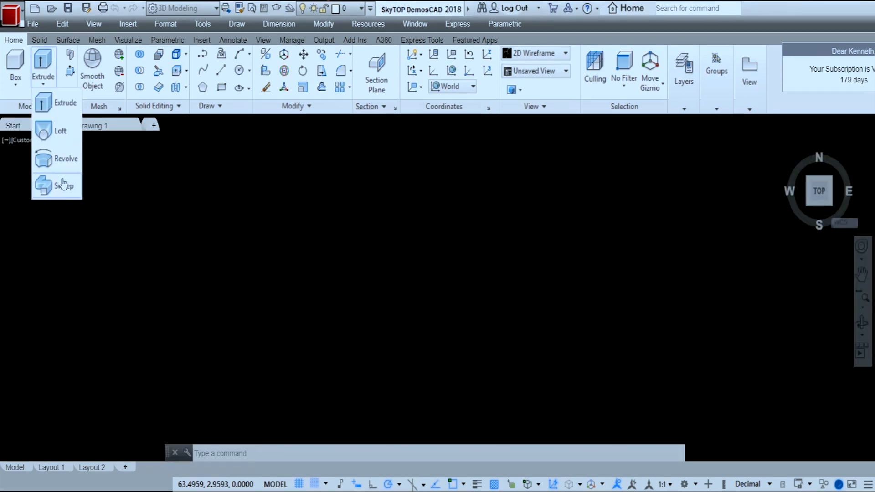
pyautogui.click(61, 185)
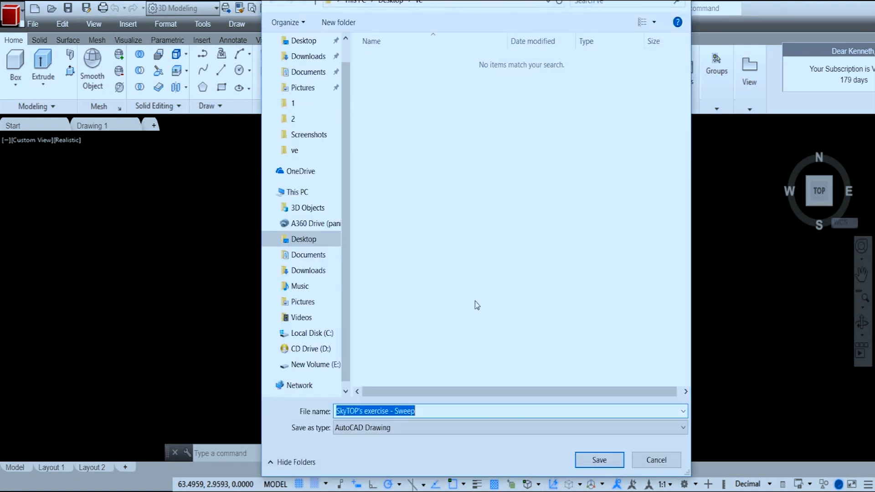
# - Save the Sweep exercise drawing and sweep the profile along the path in AutoCAD into a vase solid
pyautogui.click(598, 459)
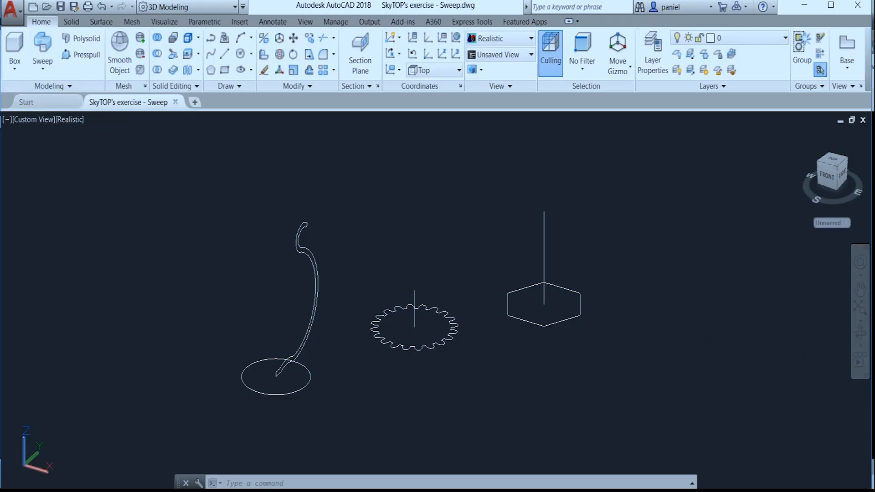
pyautogui.click(42, 50)
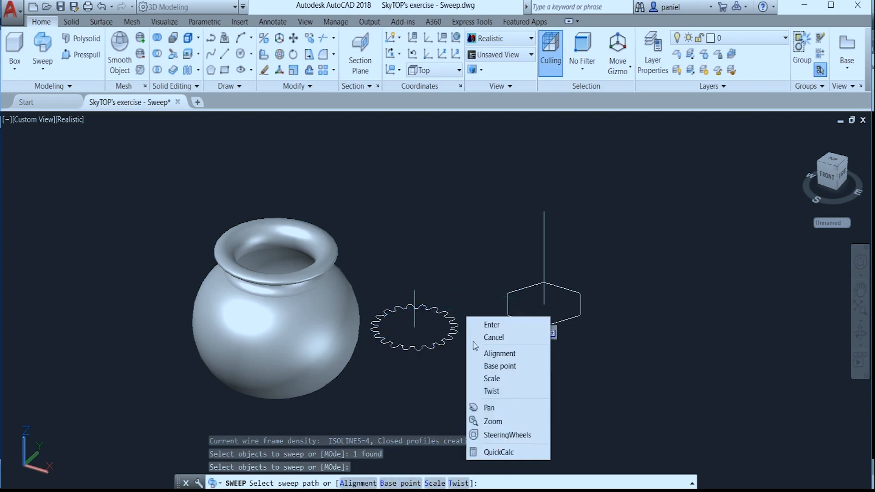
pyautogui.click(491, 391)
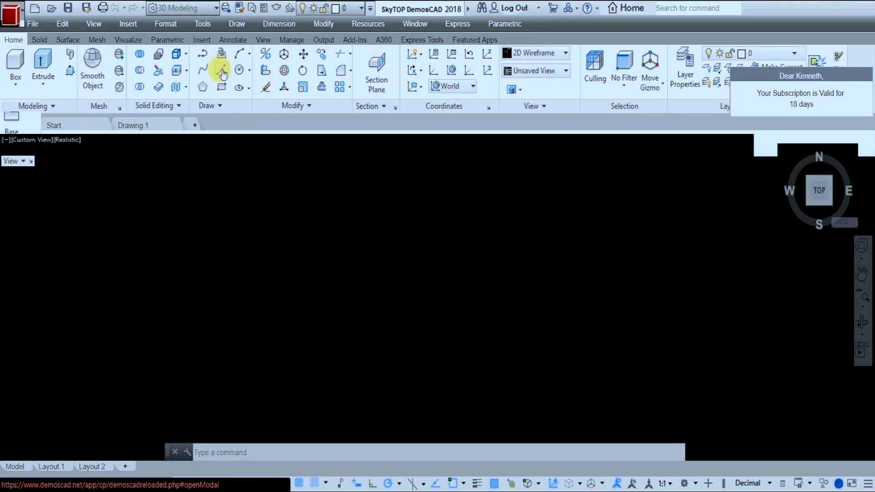
# - Choose the Line tool's Command Tutorial option and bring up its tutorial video
pyautogui.click(223, 68)
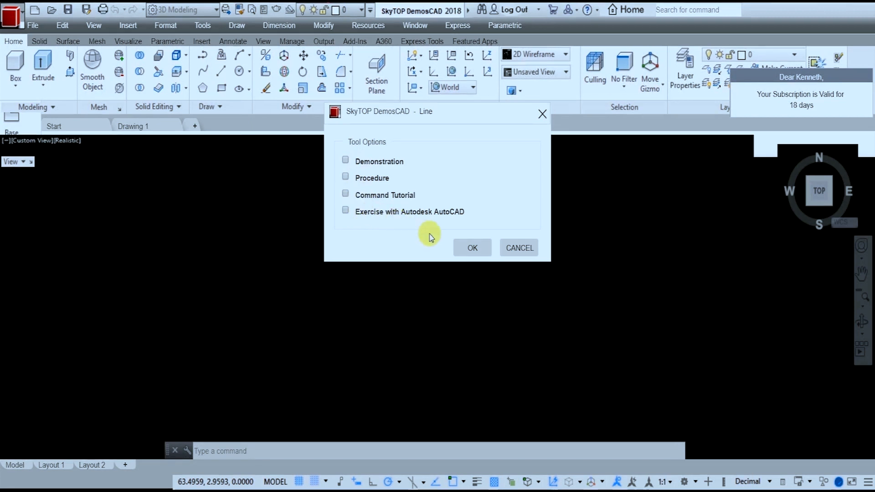
pyautogui.click(345, 193)
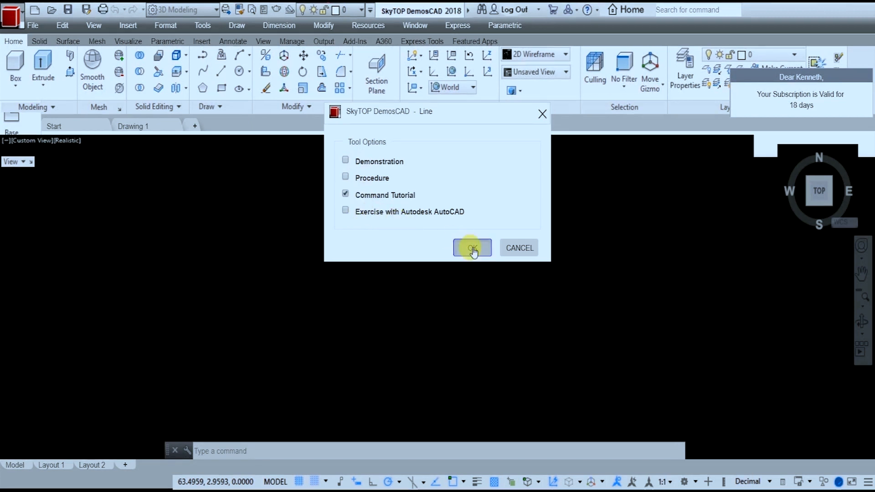
pyautogui.click(471, 247)
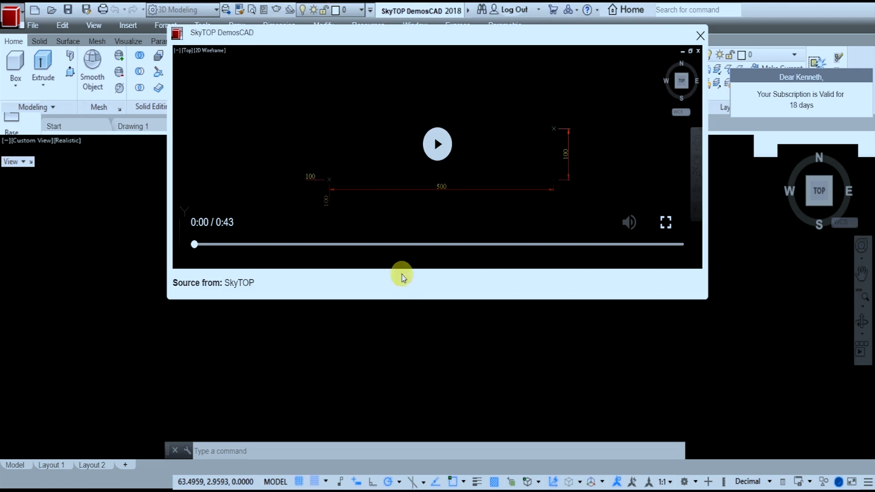
# - Play the Line tutorial video, then close the video window
pyautogui.click(436, 143)
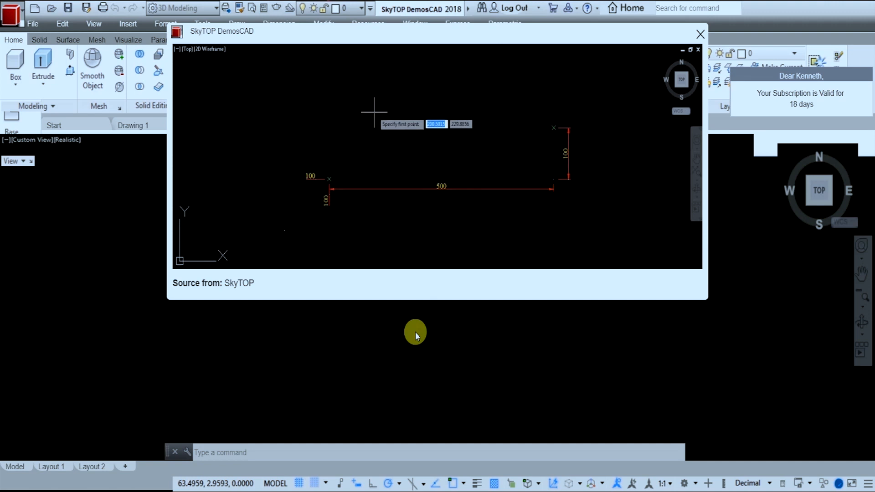
pyautogui.click(330, 179)
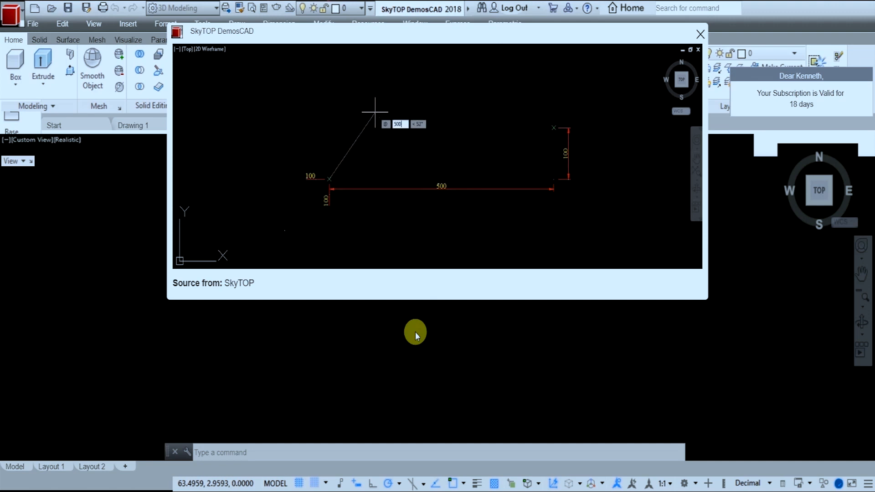
pyautogui.click(415, 22)
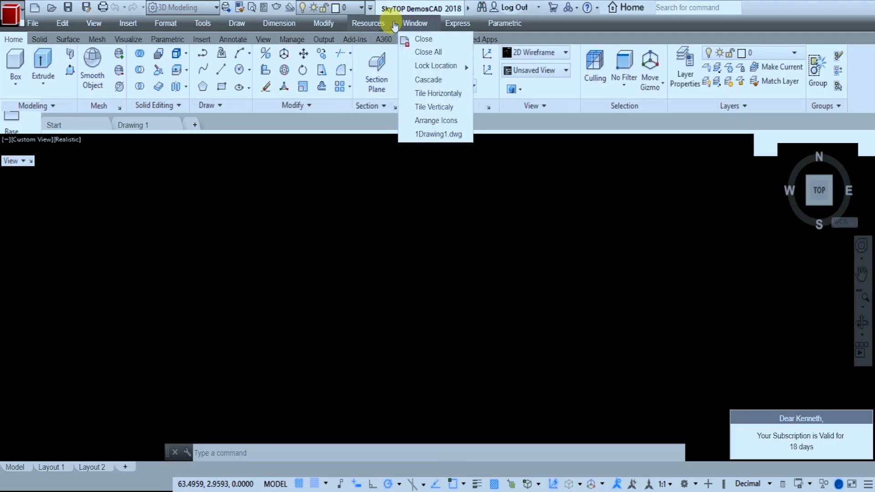
# - From Resources > AutoCAD-Based Tutorials, browse Parametric then What's New for AutoCAD 2018
pyautogui.click(367, 22)
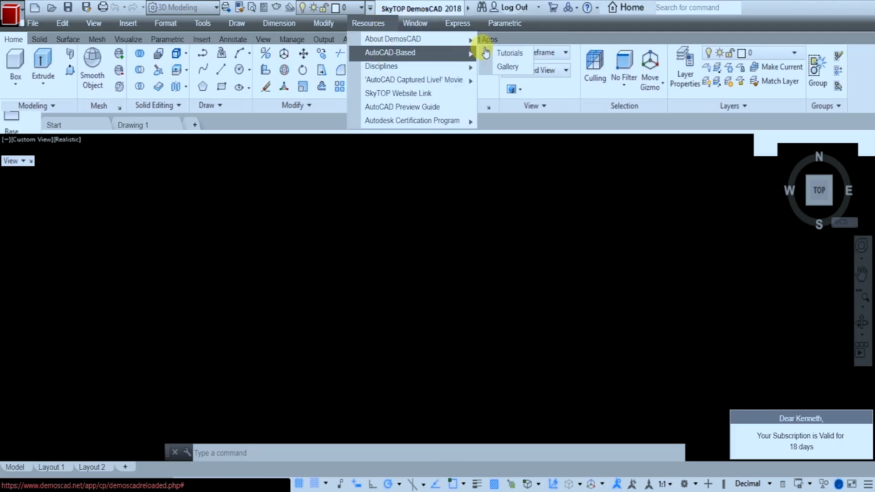
pyautogui.click(508, 53)
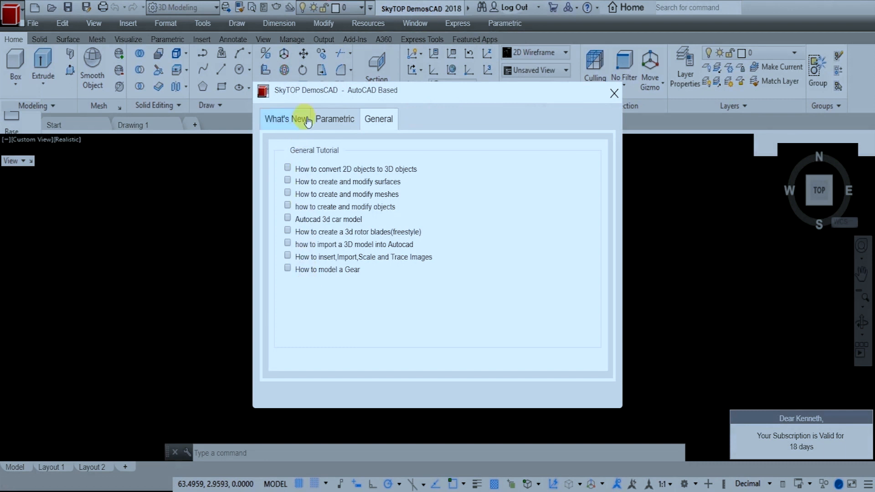
pyautogui.click(335, 119)
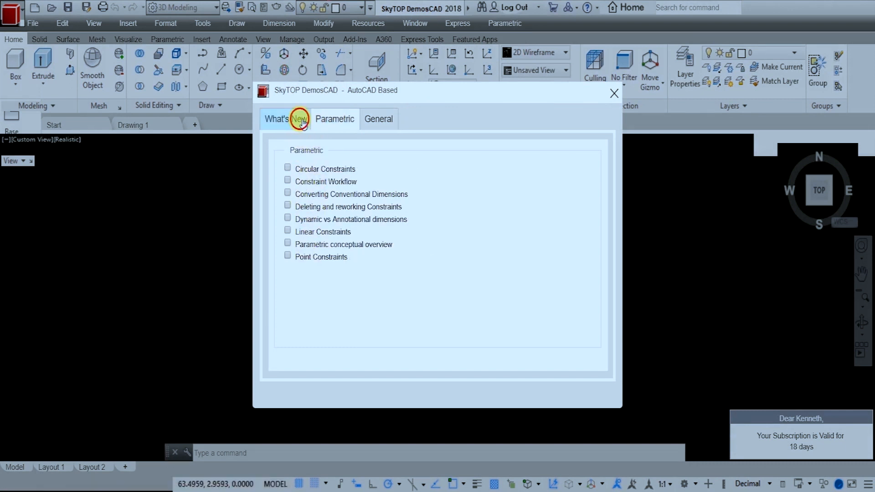
pyautogui.click(286, 118)
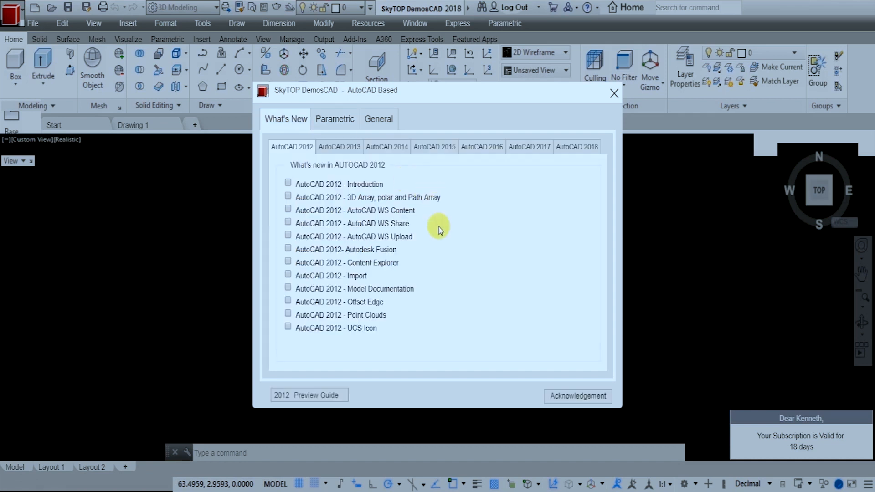
pyautogui.moveTo(379, 175)
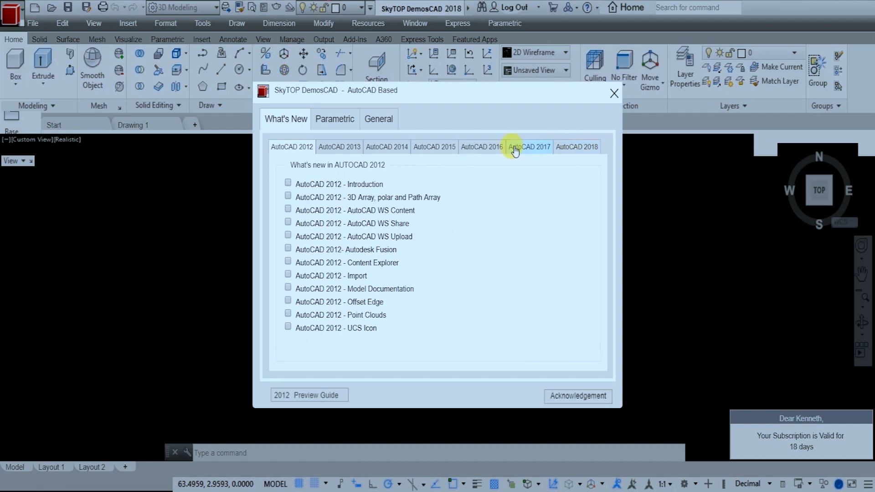
pyautogui.click(576, 147)
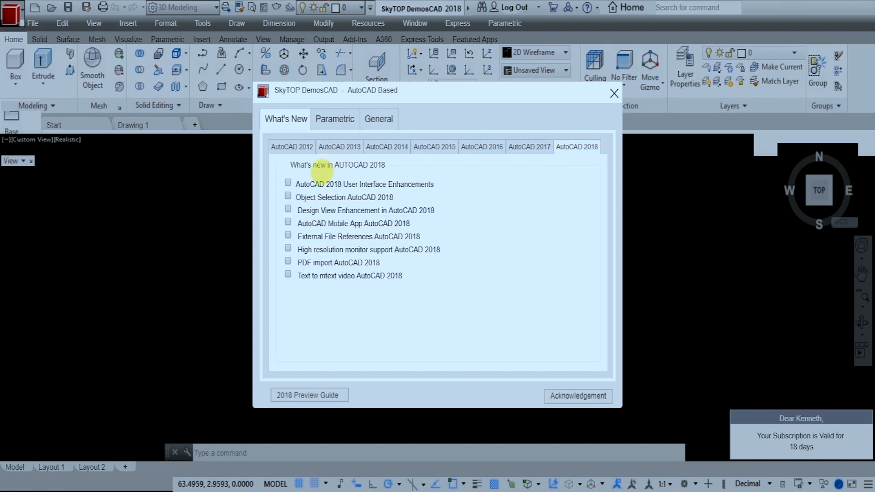
pyautogui.moveTo(466, 286)
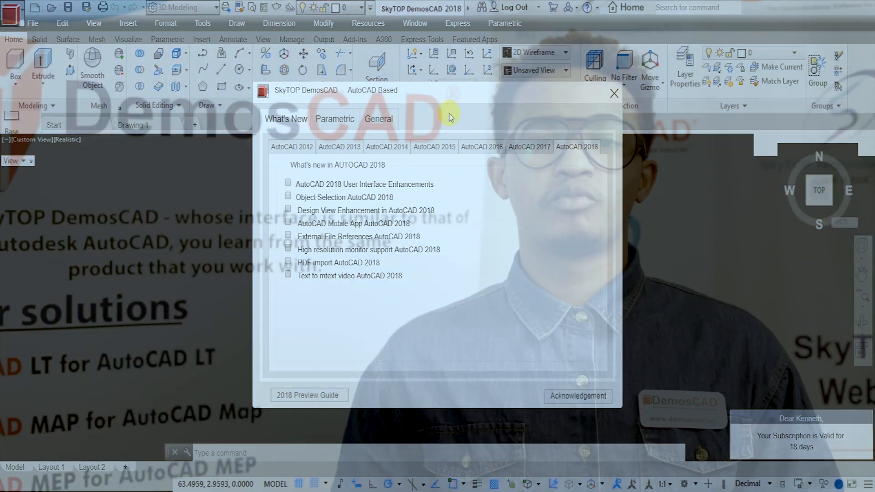
# - Close the AutoCAD-based tutorials window, returning to the empty drawing
pyautogui.click(613, 93)
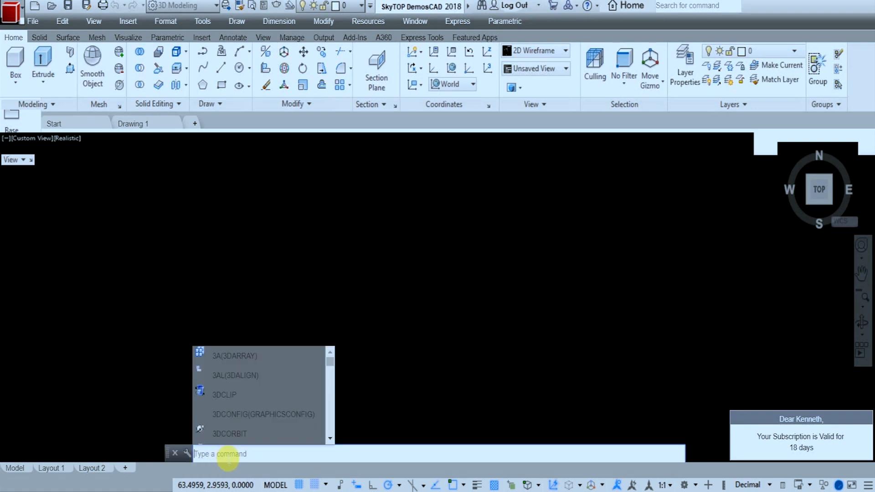
# - Enter FILLET at the command line, pick F(FILLET) and start its demonstration
pyautogui.write('ET')
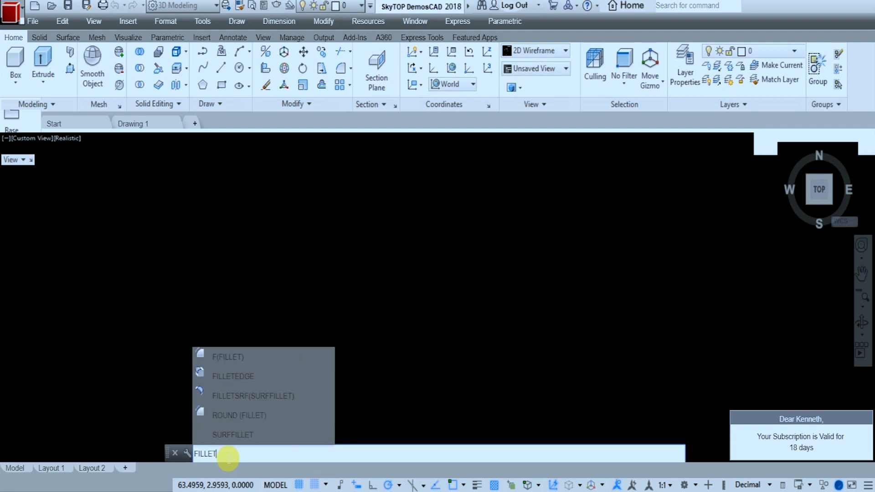
pyautogui.moveTo(248, 429)
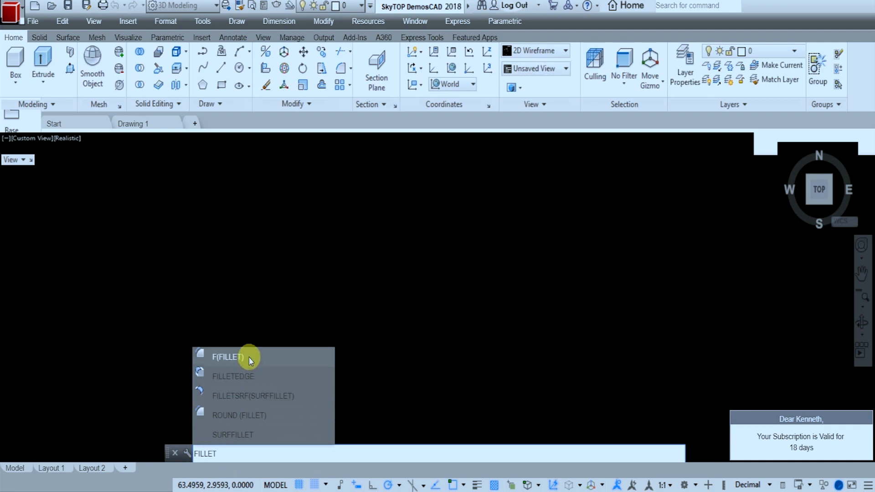
pyautogui.click(227, 357)
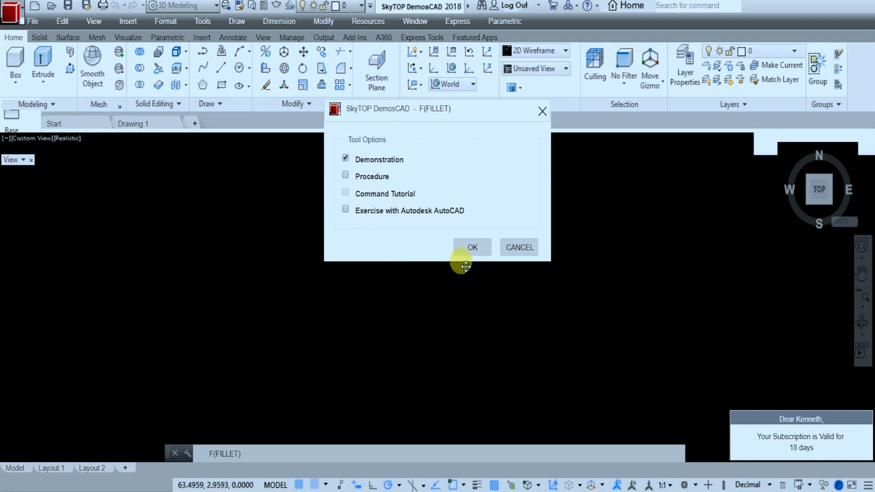
pyautogui.click(471, 247)
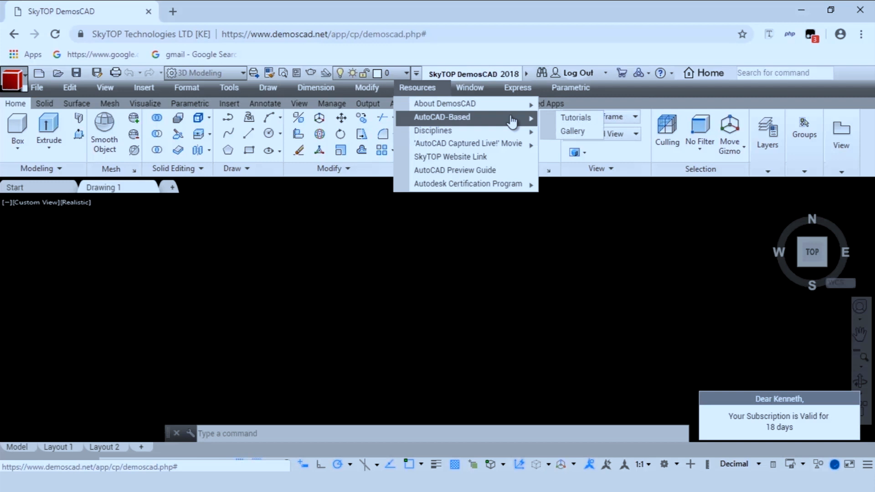
pyautogui.moveTo(432, 130)
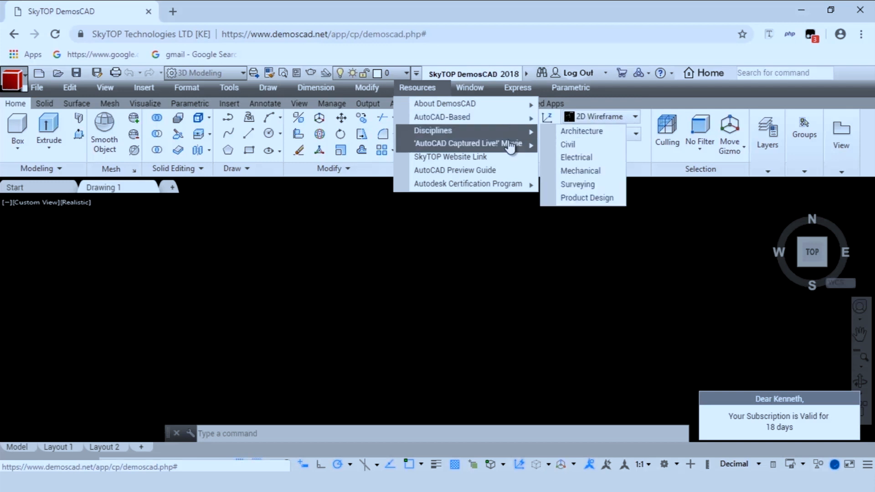
pyautogui.moveTo(441, 116)
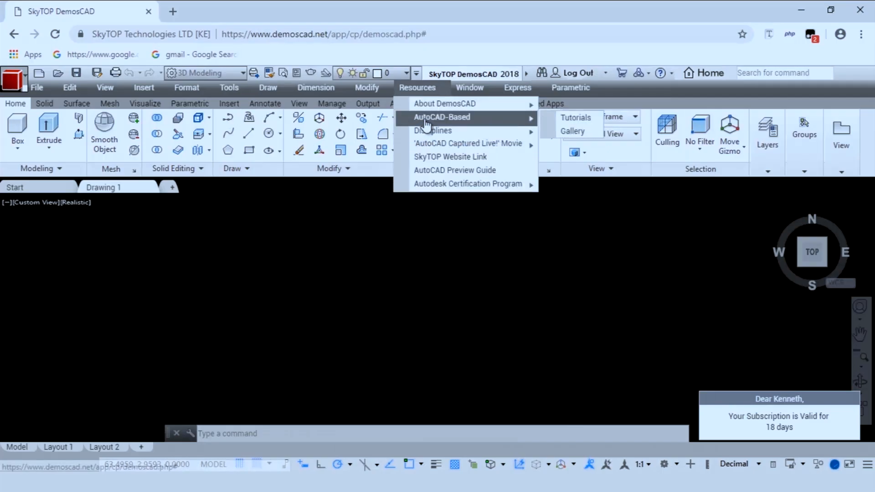
# - Show the Other CAD Programmes Group 2 image gallery and scroll through several renderings
pyautogui.click(571, 131)
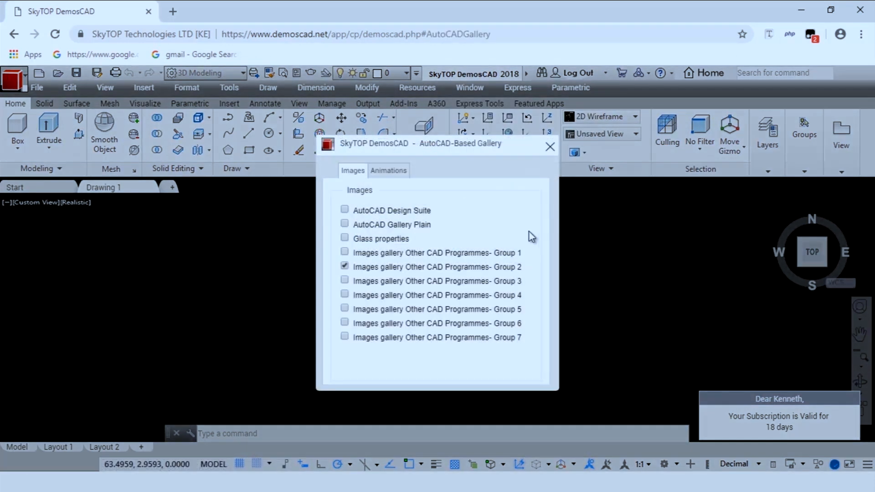
pyautogui.moveTo(357, 252)
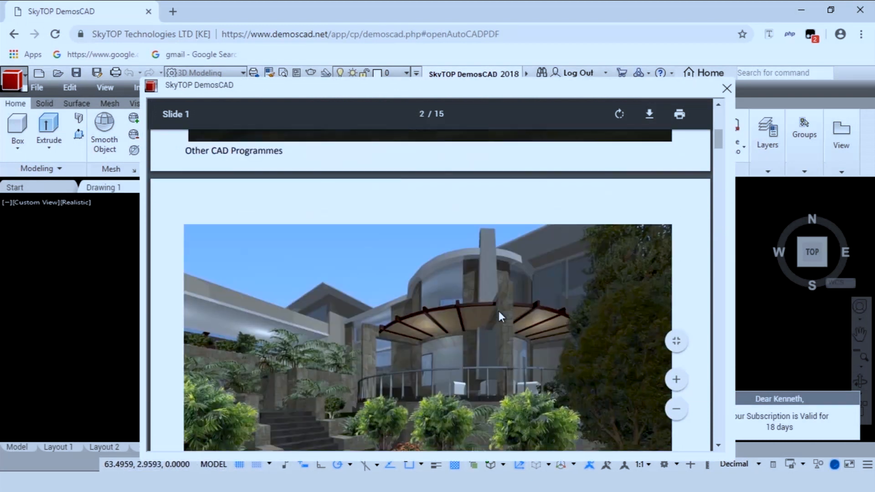
pyautogui.scroll(-3)
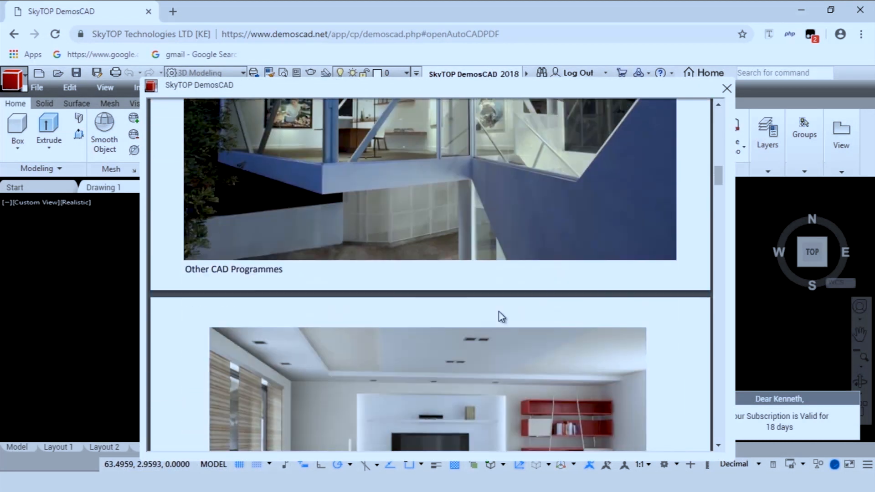
pyautogui.scroll(-3)
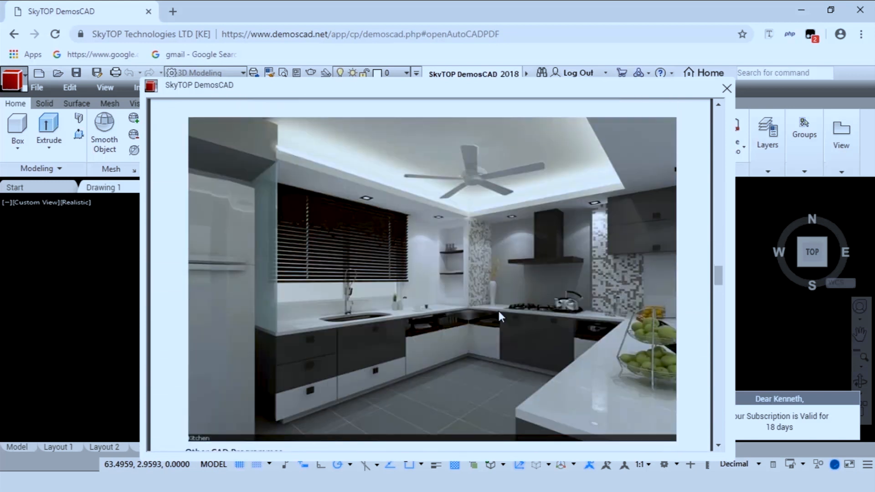
pyautogui.scroll(-3)
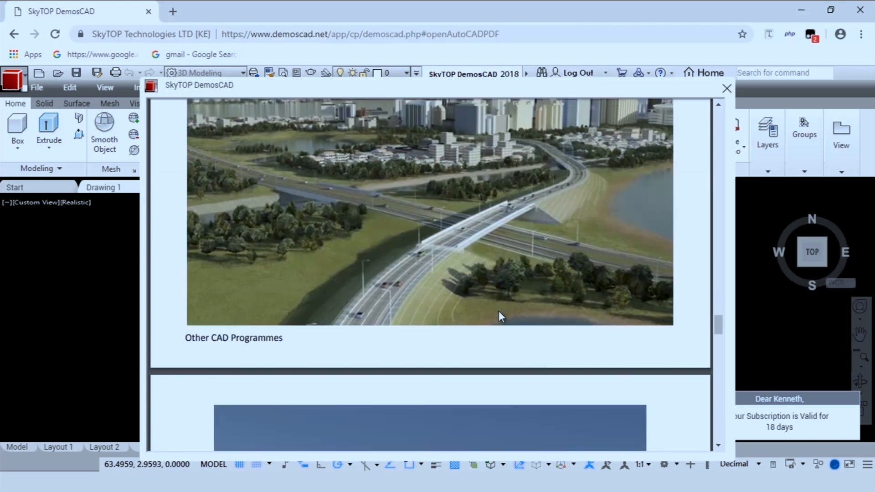
pyautogui.scroll(-3)
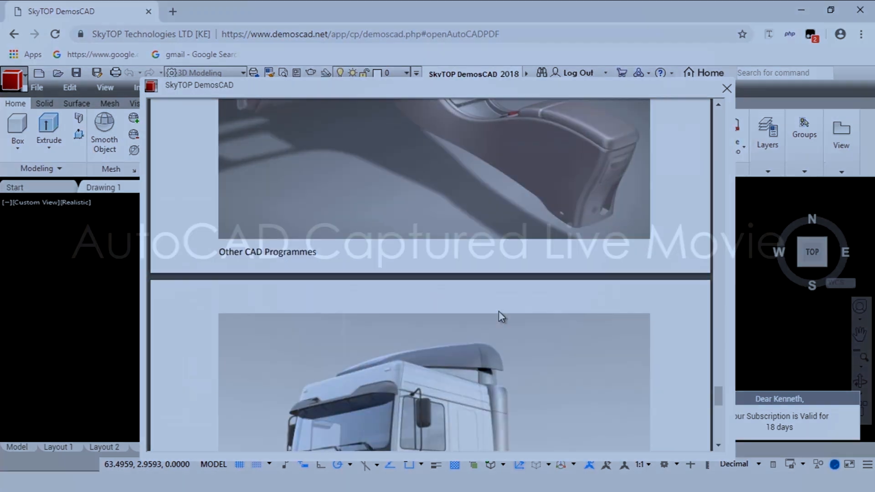
# - Preview the AutoCAD Captured Live movie, accepting the 10-minute token deduction, then close it
pyautogui.click(416, 88)
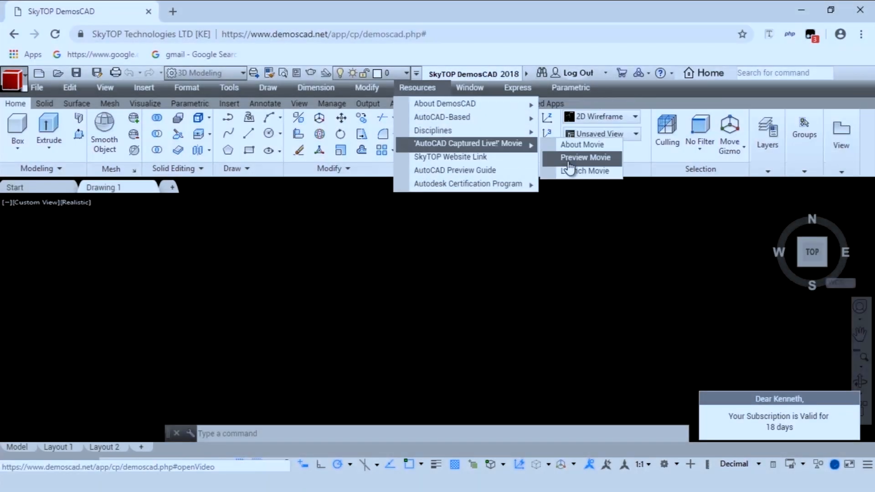
pyautogui.click(585, 158)
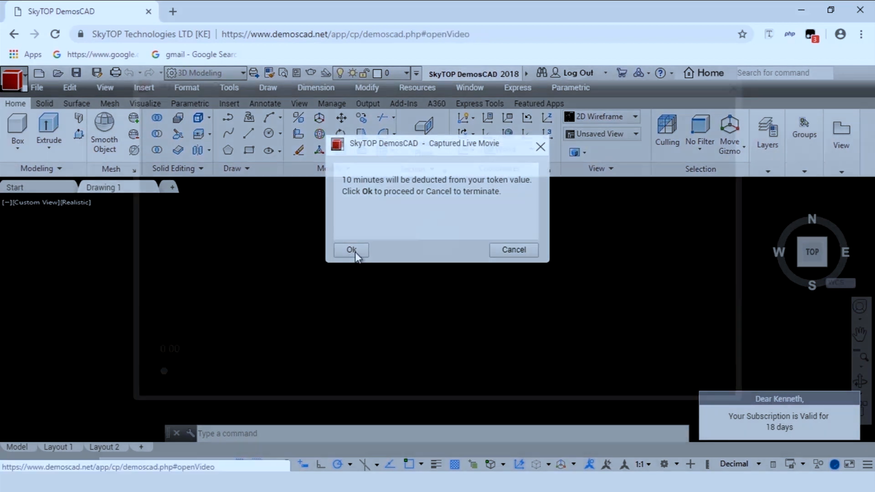
pyautogui.click(351, 250)
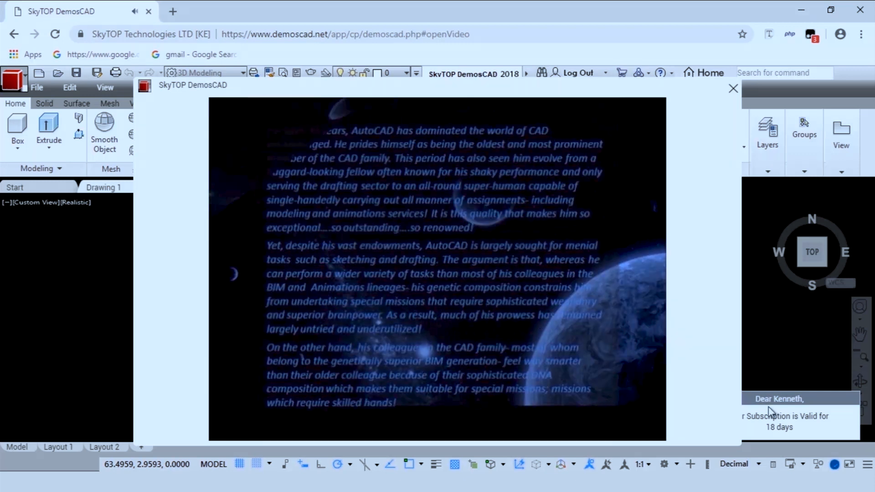
pyautogui.click(732, 89)
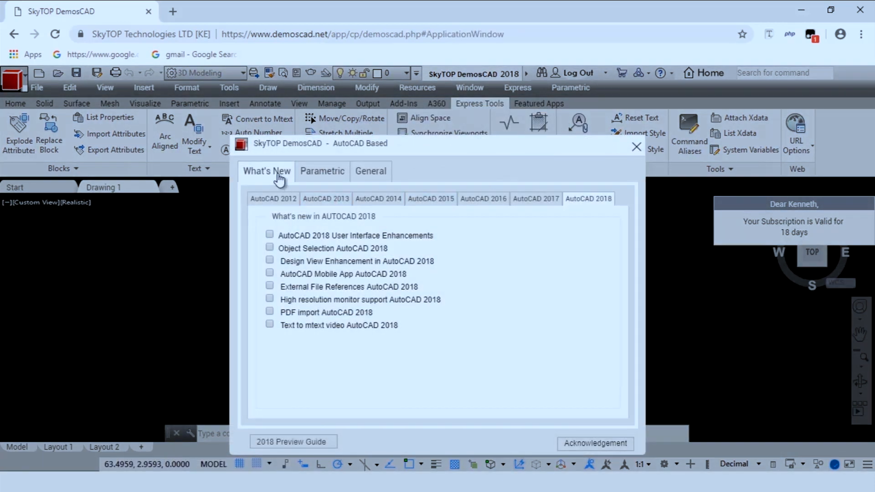
pyautogui.moveTo(583, 203)
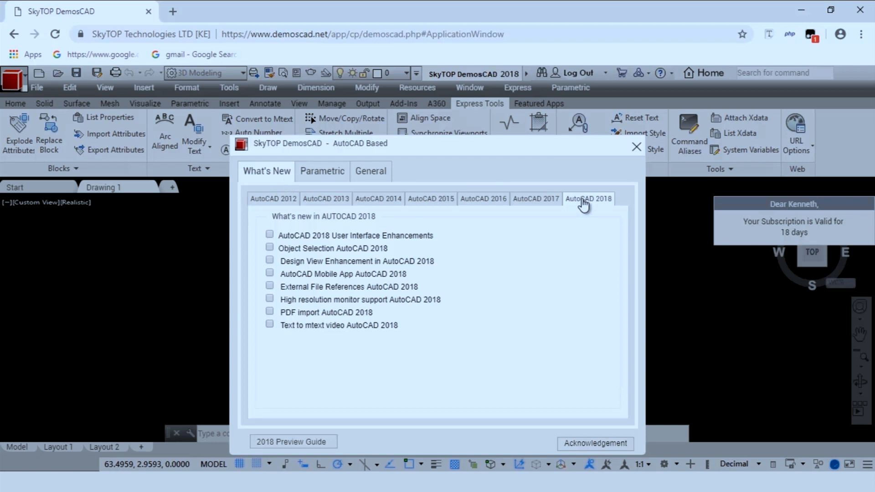
pyautogui.moveTo(383, 222)
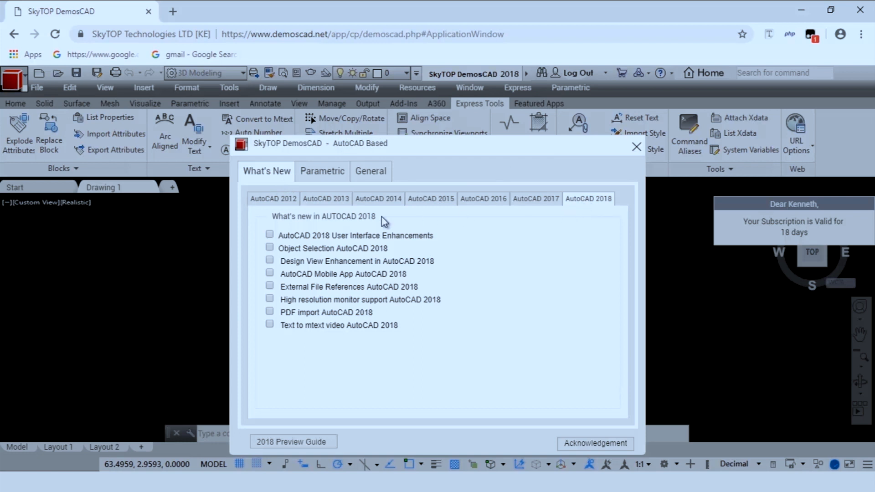
# - View the What's New lists for AutoCAD 2013 and 2012, then return to AutoCAD 2018
pyautogui.click(377, 198)
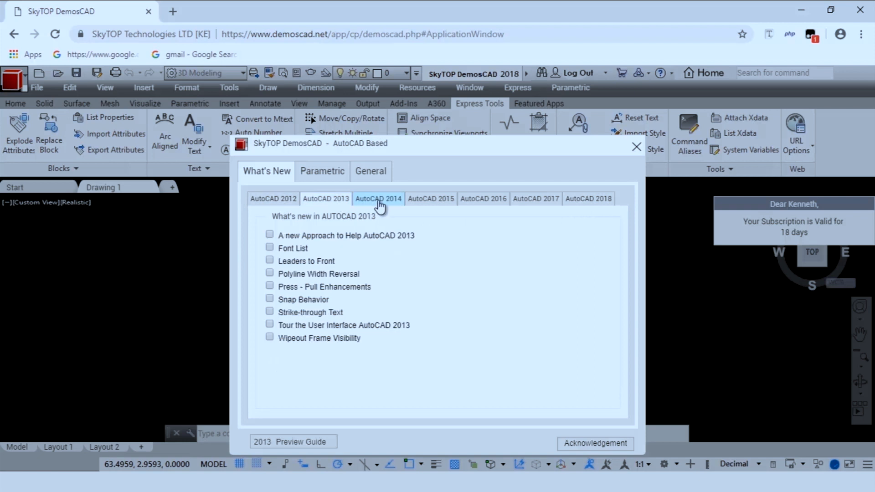
pyautogui.click(483, 199)
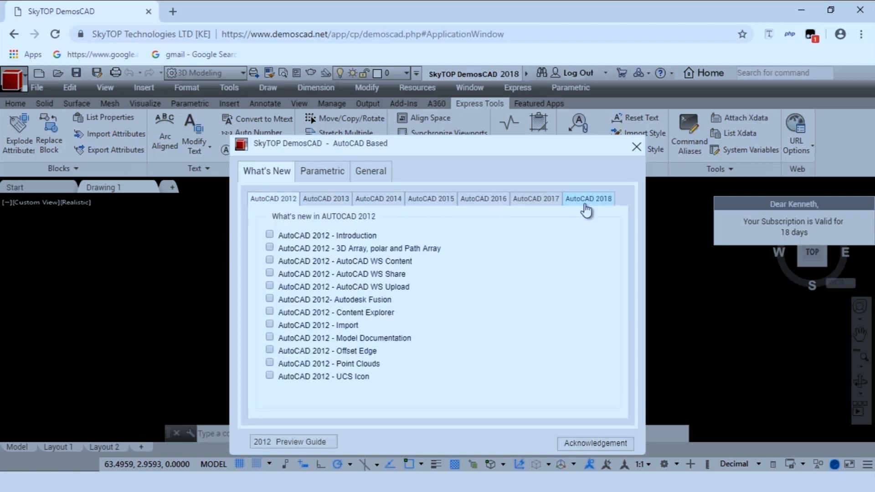
pyautogui.click(588, 198)
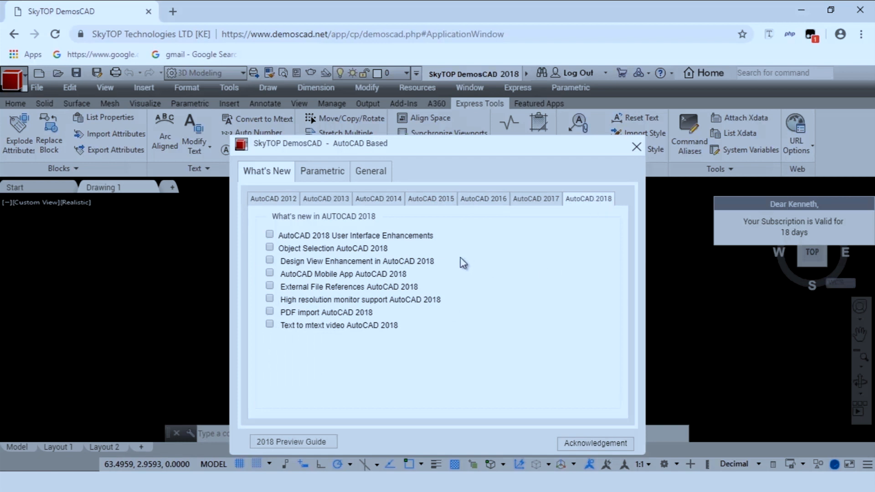
pyautogui.moveTo(408, 326)
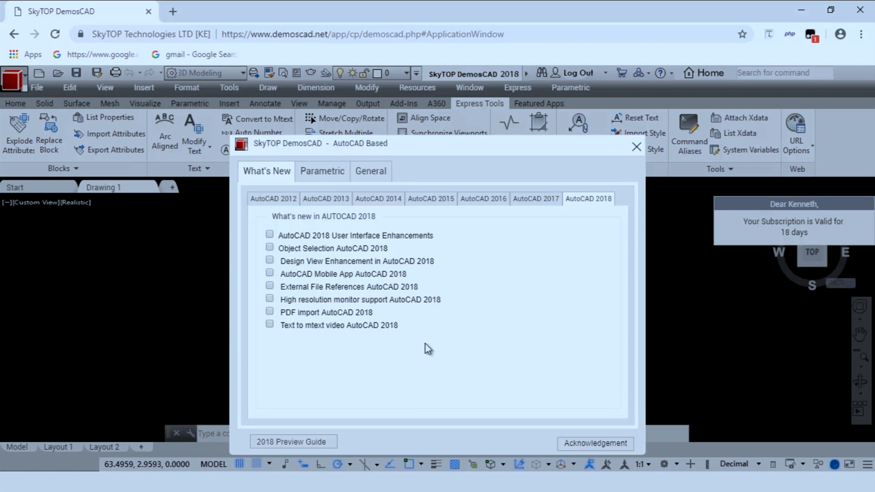
pyautogui.moveTo(466, 355)
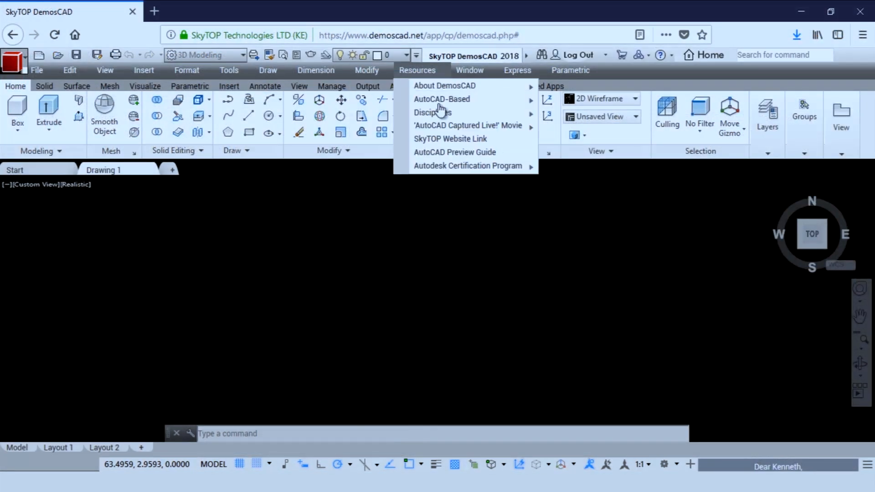
# - Browse the AutoCAD 2018 preview guide PDF from the Resources menu, then close it
pyautogui.click(454, 152)
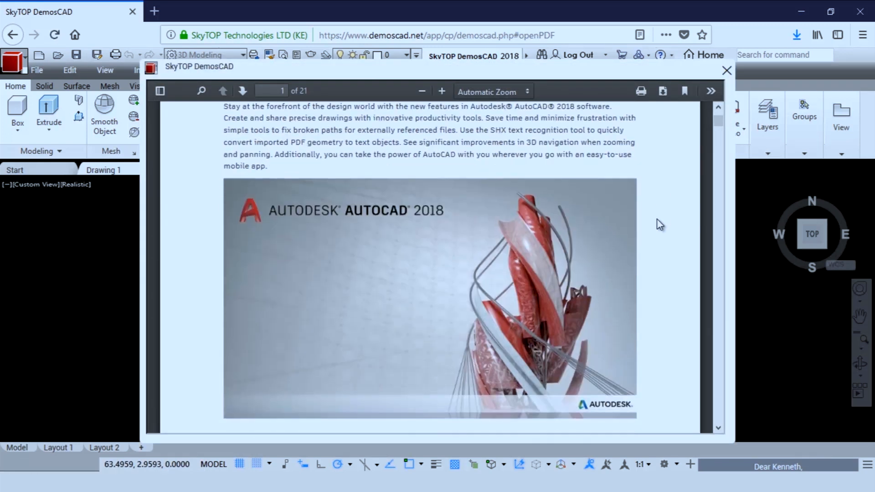
pyautogui.scroll(-3)
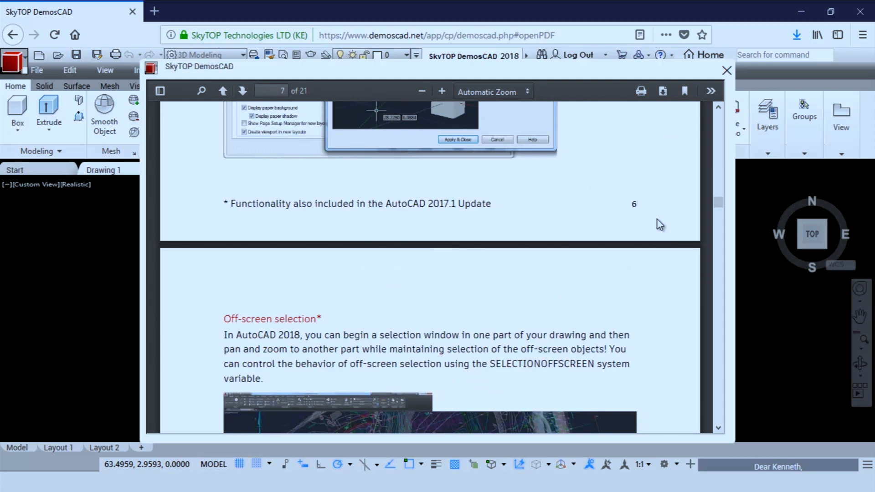
pyautogui.scroll(-3)
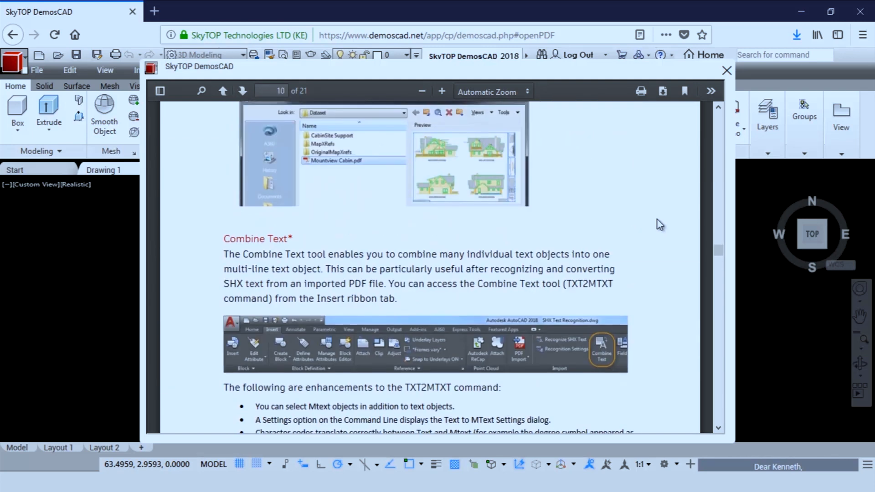
pyautogui.click(726, 70)
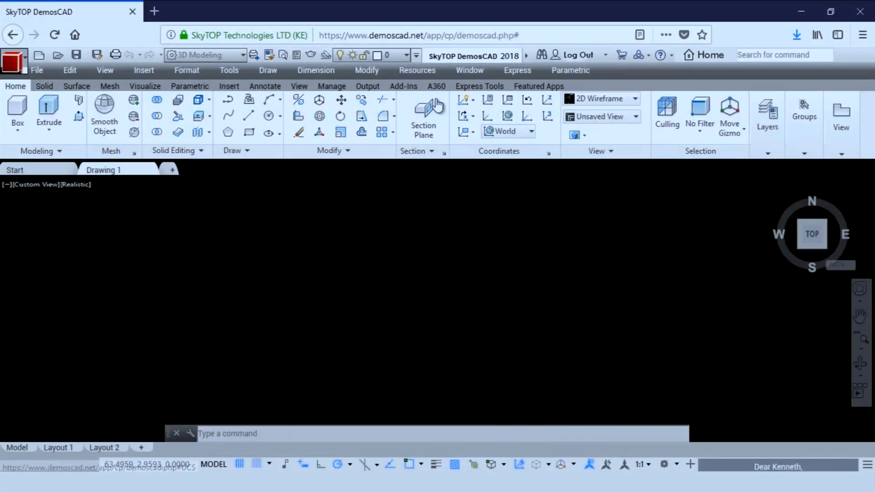
# - Show the Resources Disciplines submenu listing Architecture, Civil, Electrical, Mechanical, Surveying and Product Design
pyautogui.click(416, 70)
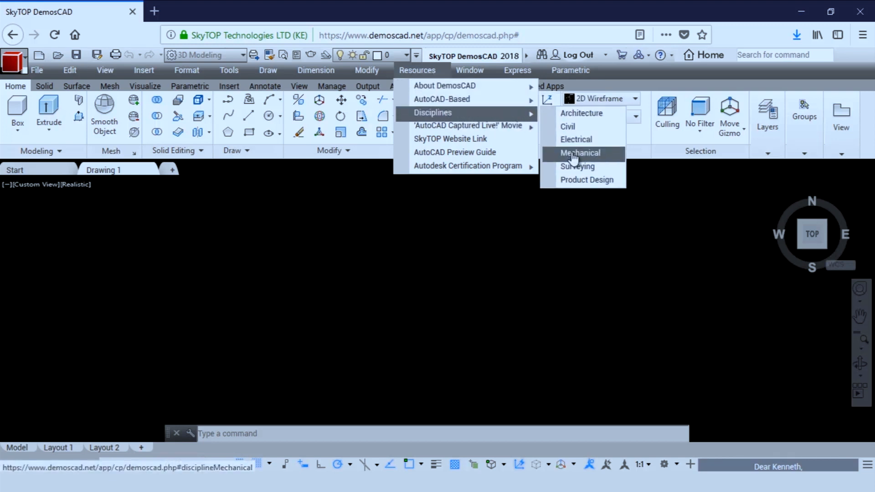
pyautogui.moveTo(575, 139)
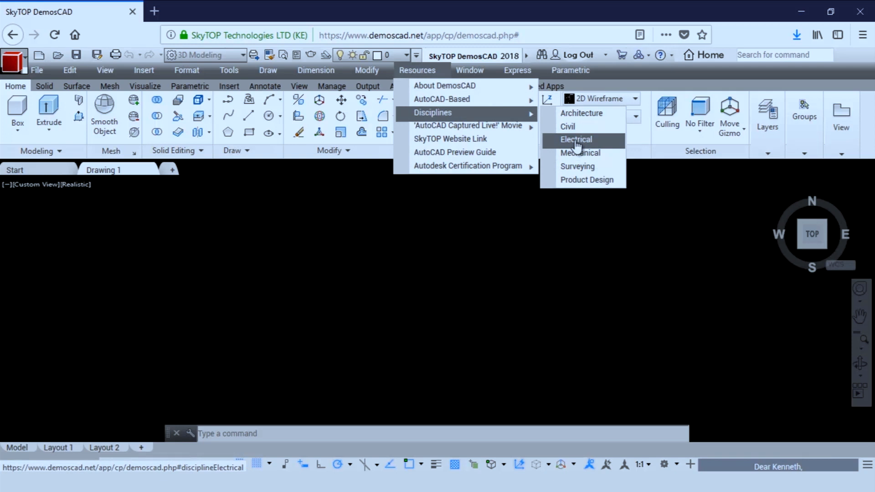